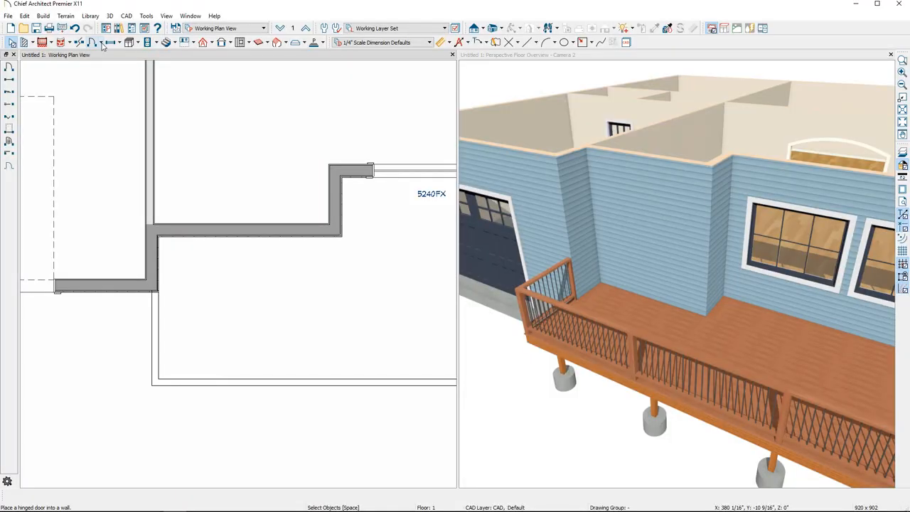
- Browse the door types and choose the Hinged Door tool for placement
{"action": "left_click", "coordinate": [94, 42]}
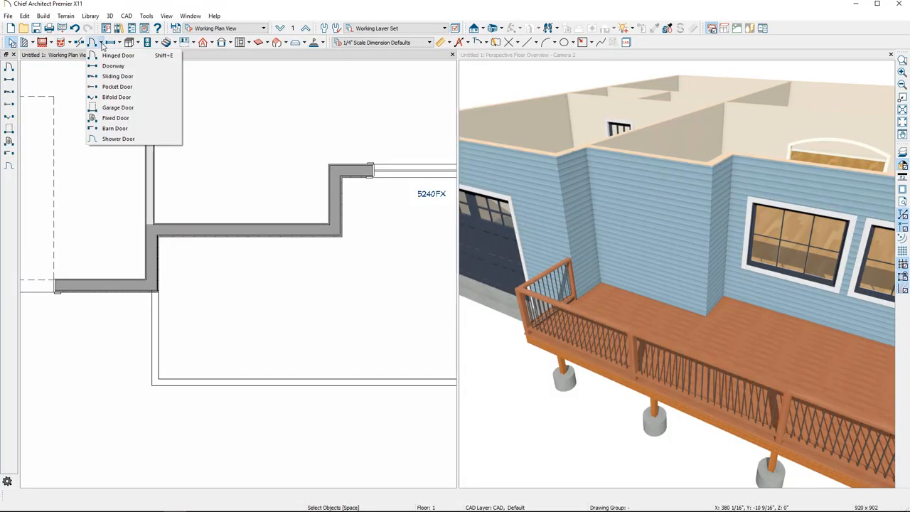
{"action": "left_click", "coordinate": [42, 16]}
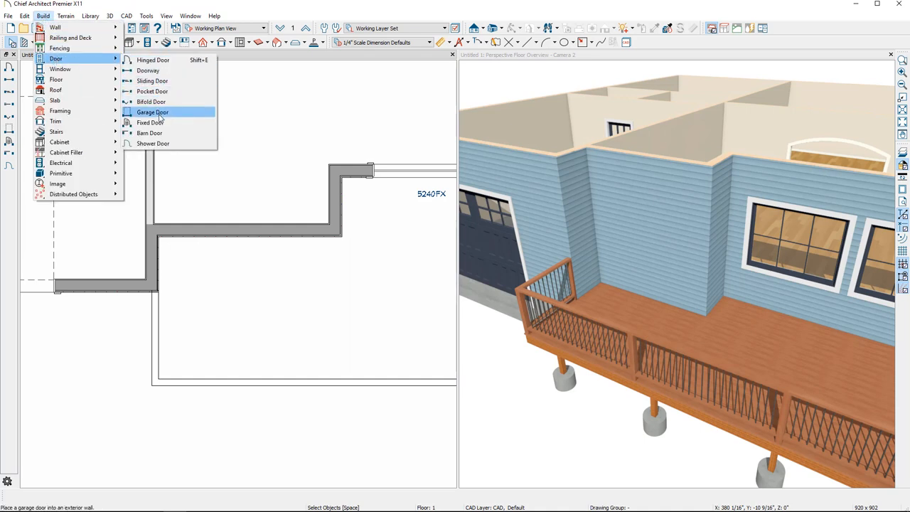
{"action": "mouse_move", "coordinate": [152, 91]}
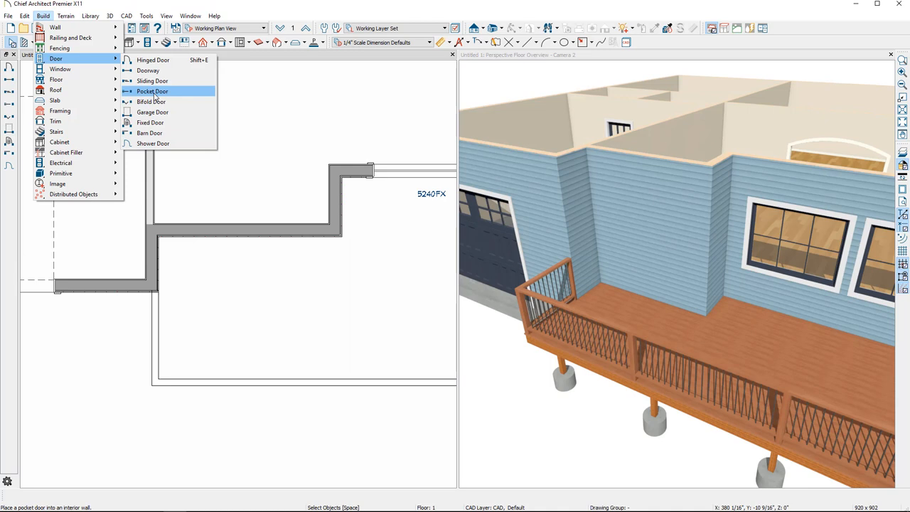
{"action": "left_click", "coordinate": [154, 59]}
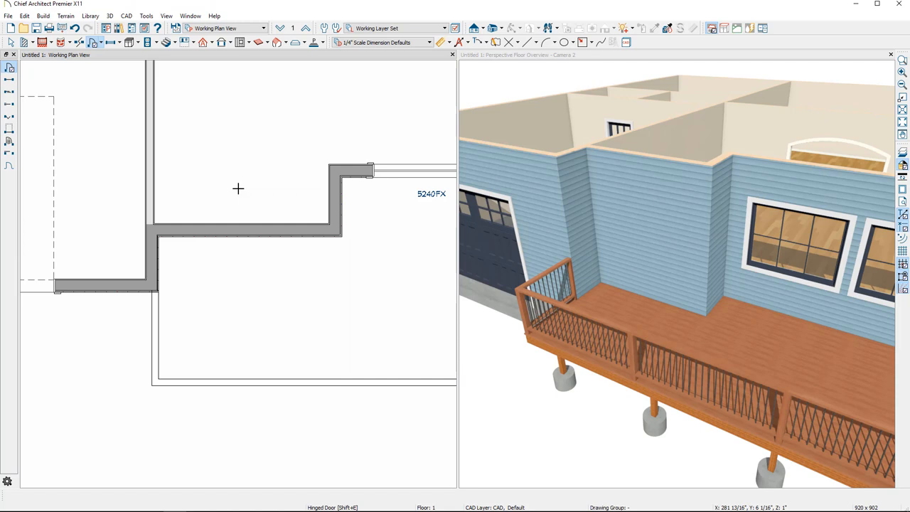
{"action": "left_click", "coordinate": [208, 233]}
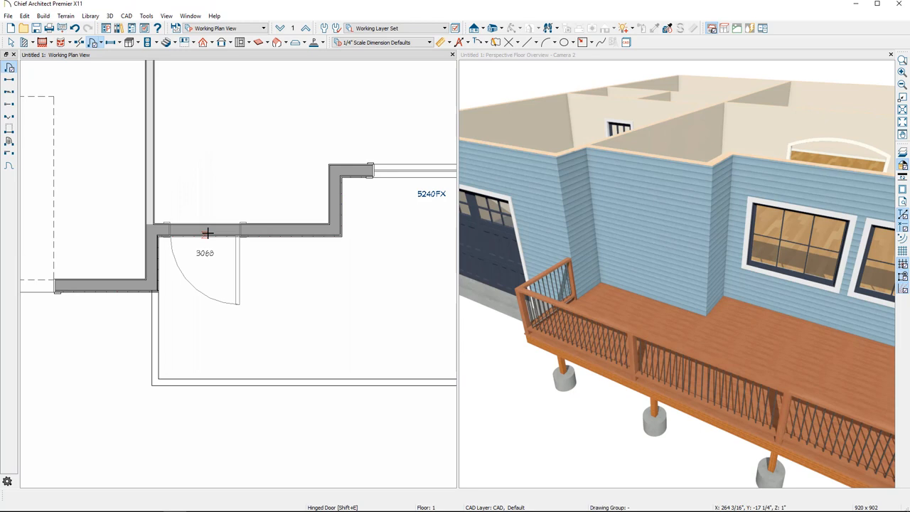
{"action": "left_click_drag", "start_coordinate": [207, 233], "coordinate": [268, 236]}
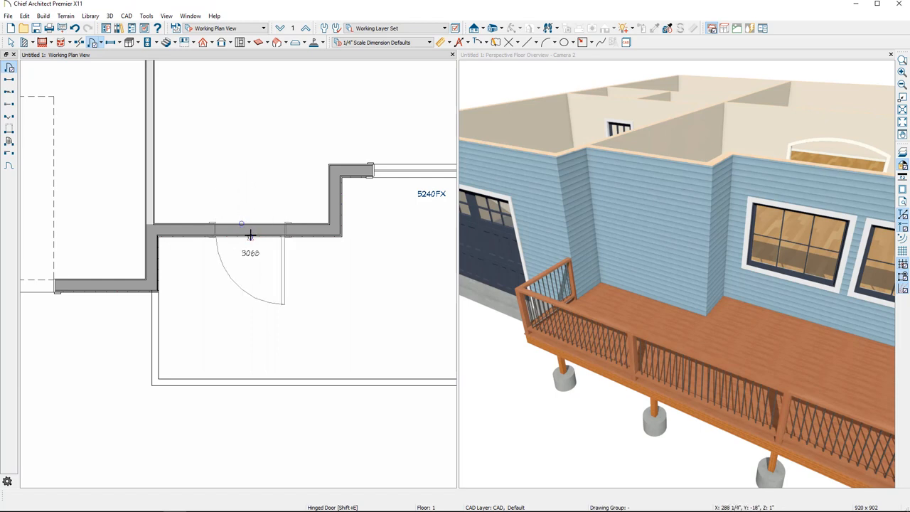
{"action": "mouse_move", "coordinate": [253, 239]}
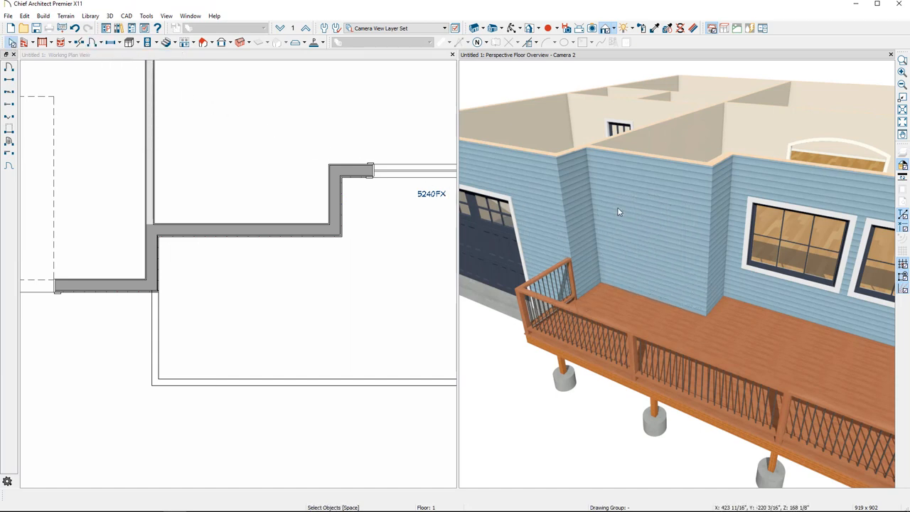
{"action": "left_click", "coordinate": [93, 43]}
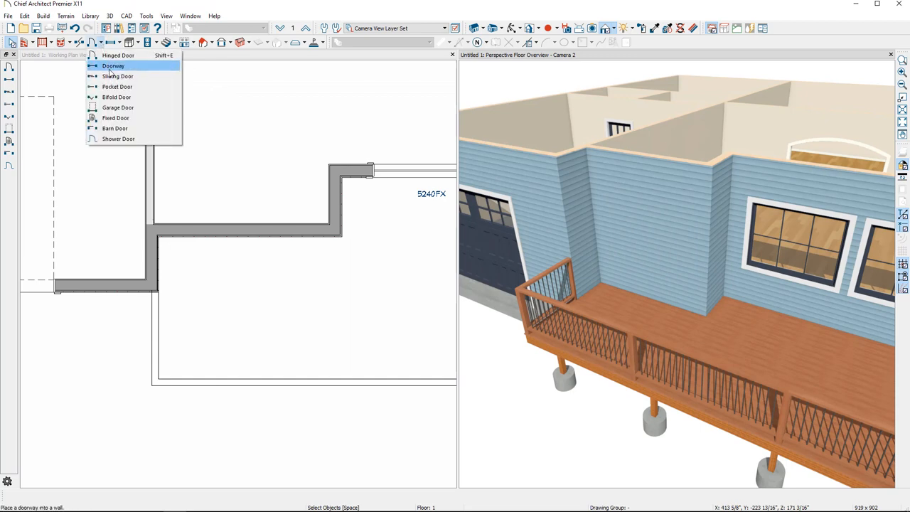
{"action": "left_click", "coordinate": [113, 65]}
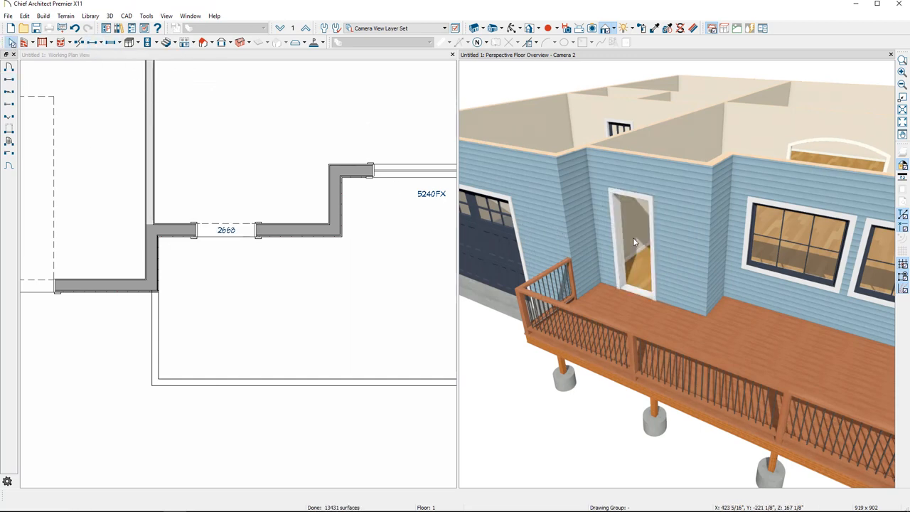
{"action": "left_click", "coordinate": [634, 244]}
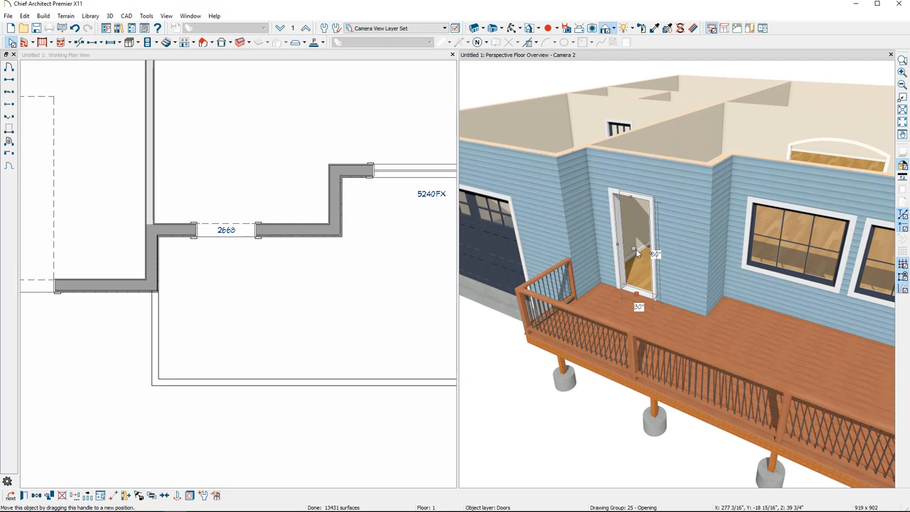
{"action": "left_click_drag", "start_coordinate": [637, 256], "coordinate": [654, 256]}
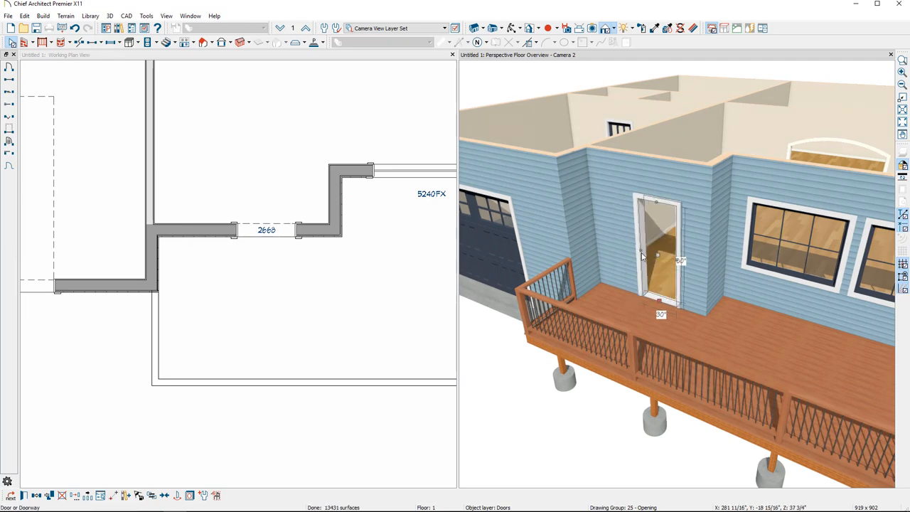
{"action": "left_click_drag", "start_coordinate": [233, 228], "coordinate": [181, 228]}
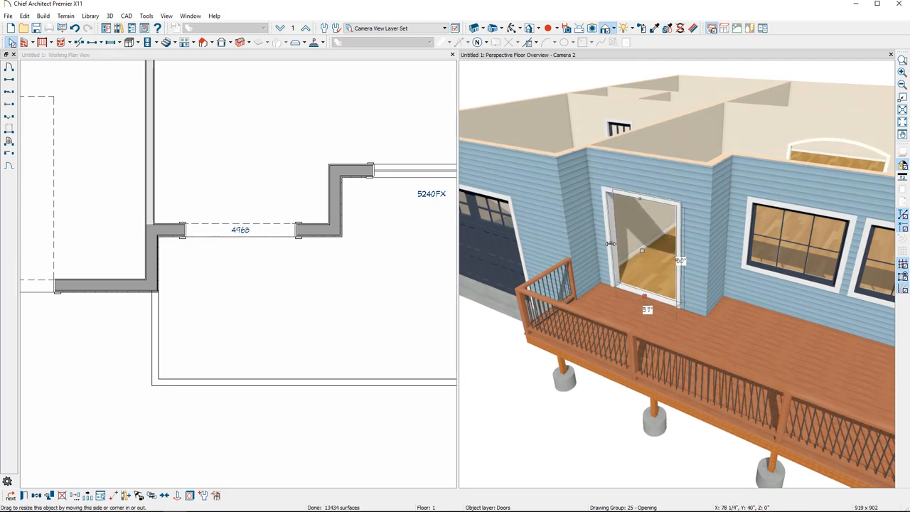
{"action": "double_click", "coordinate": [639, 241]}
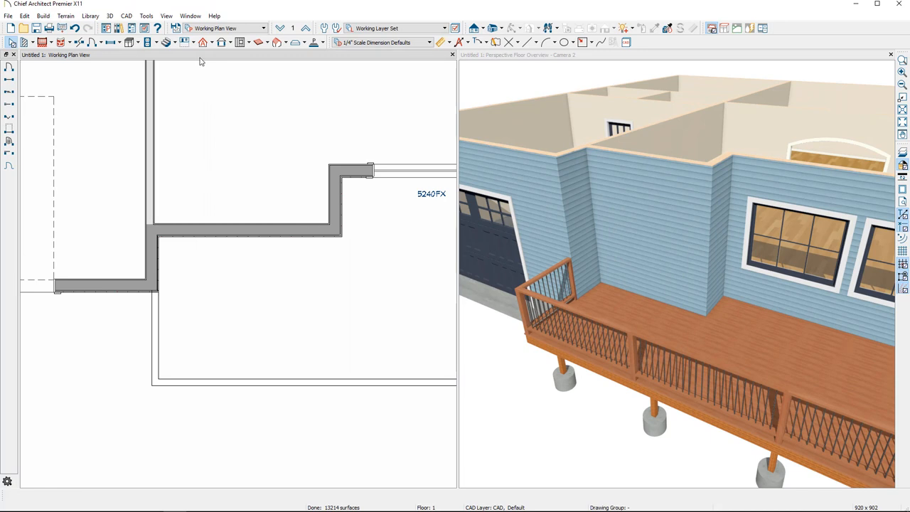
{"action": "left_click", "coordinate": [101, 42]}
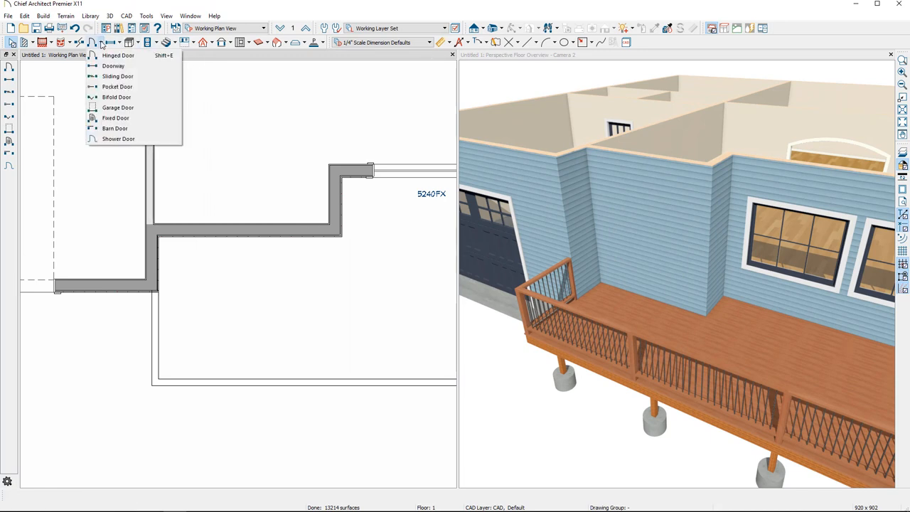
{"action": "left_click", "coordinate": [118, 55]}
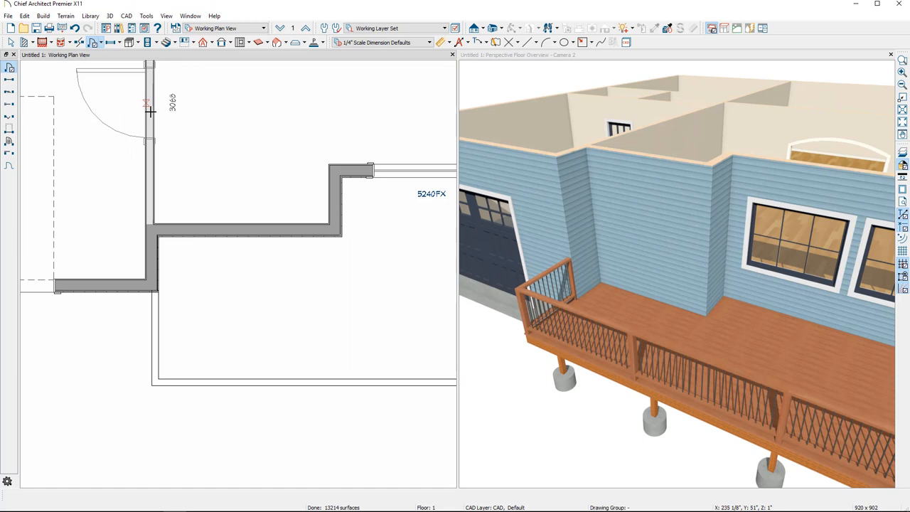
{"action": "left_click_drag", "start_coordinate": [148, 106], "coordinate": [268, 242]}
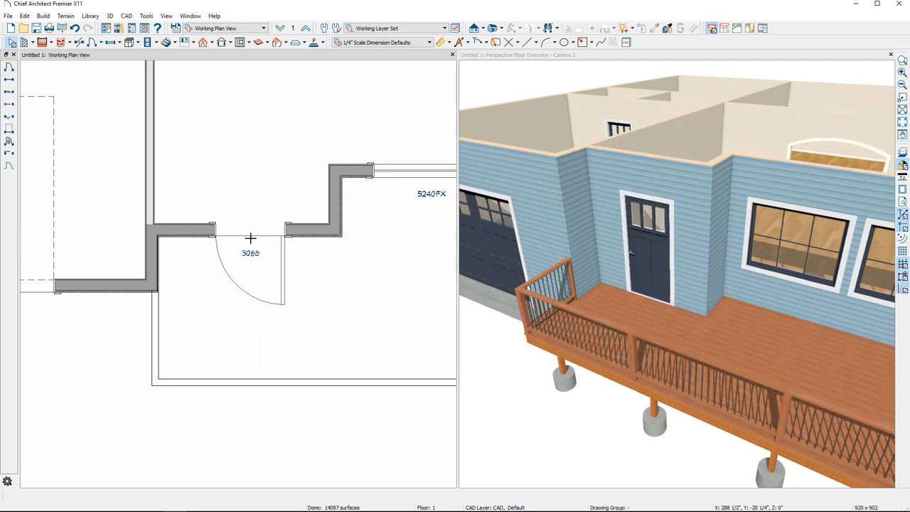
{"action": "left_click", "coordinate": [250, 239]}
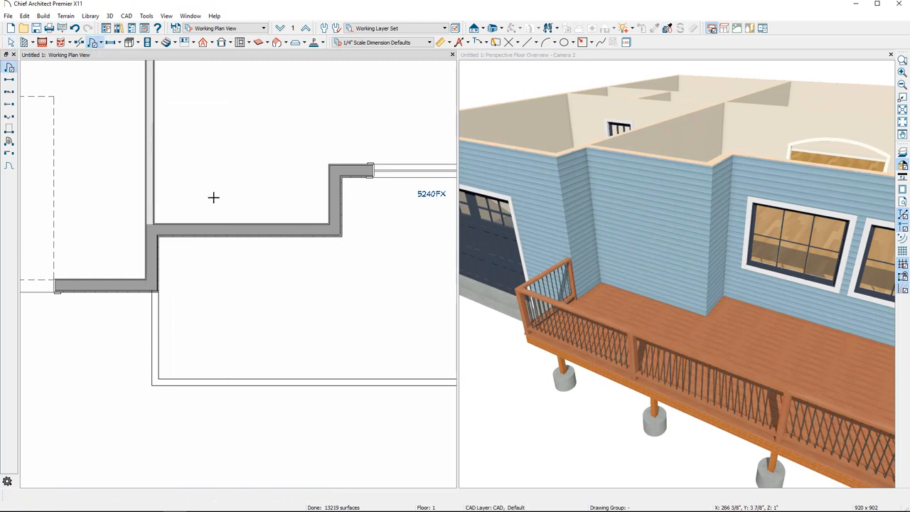
- Place a hinged door in the lower wall of the plan
{"action": "left_click", "coordinate": [250, 239]}
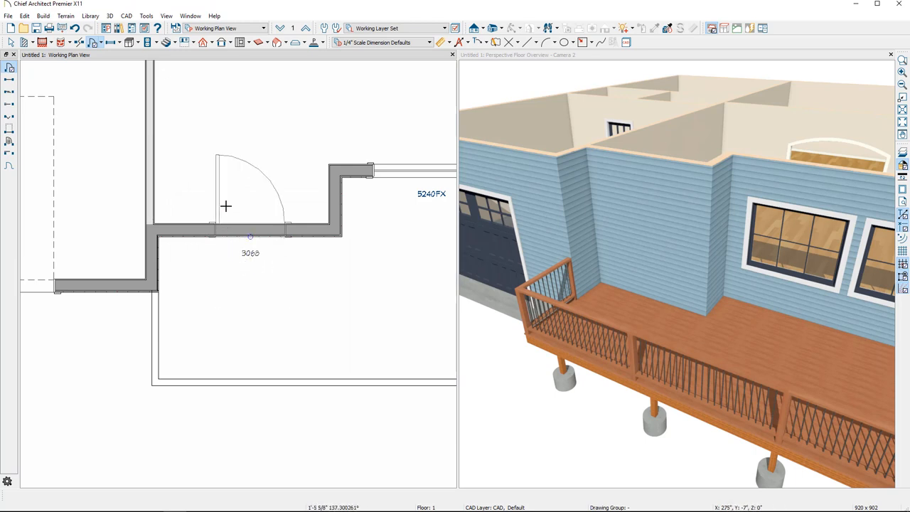
{"action": "mouse_move", "coordinate": [221, 184]}
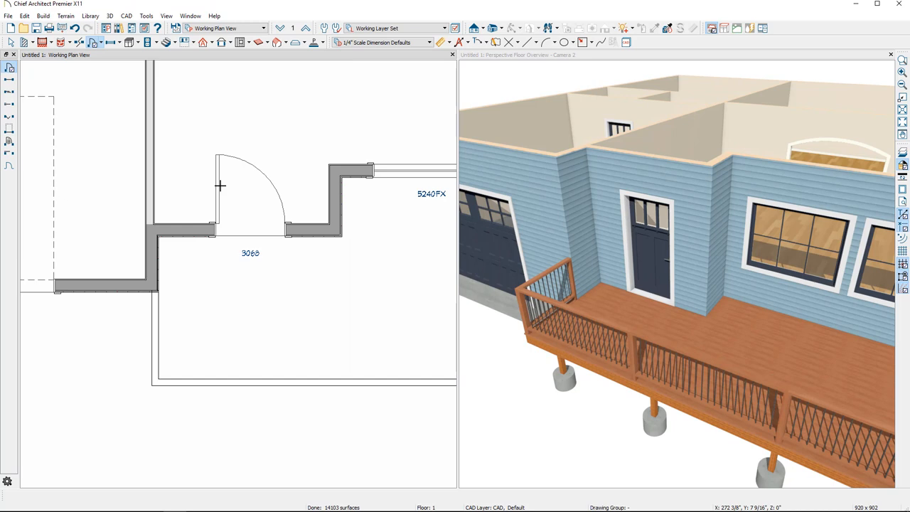
{"action": "mouse_move", "coordinate": [230, 235]}
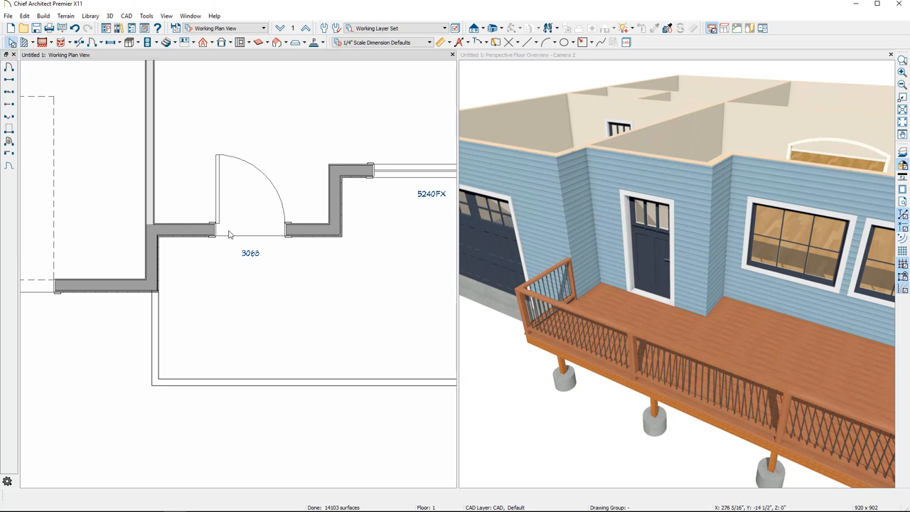
- Flip the 3060 door's swing back and forth, then slide it along the wall
{"action": "left_click", "coordinate": [250, 230]}
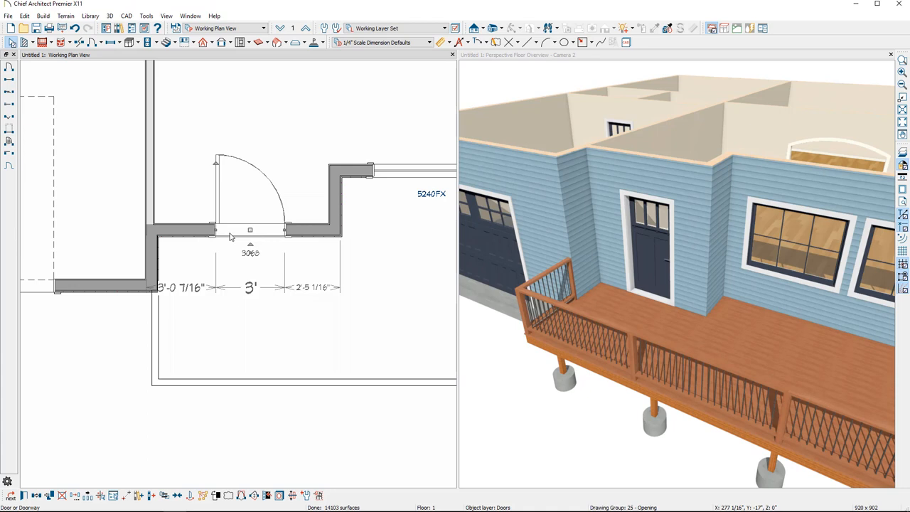
{"action": "mouse_move", "coordinate": [221, 235]}
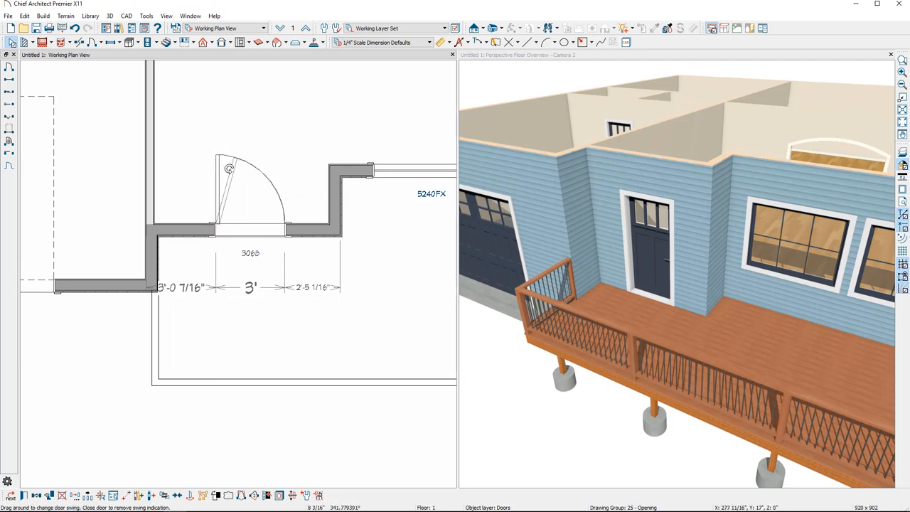
{"action": "left_click_drag", "start_coordinate": [229, 168], "coordinate": [229, 287]}
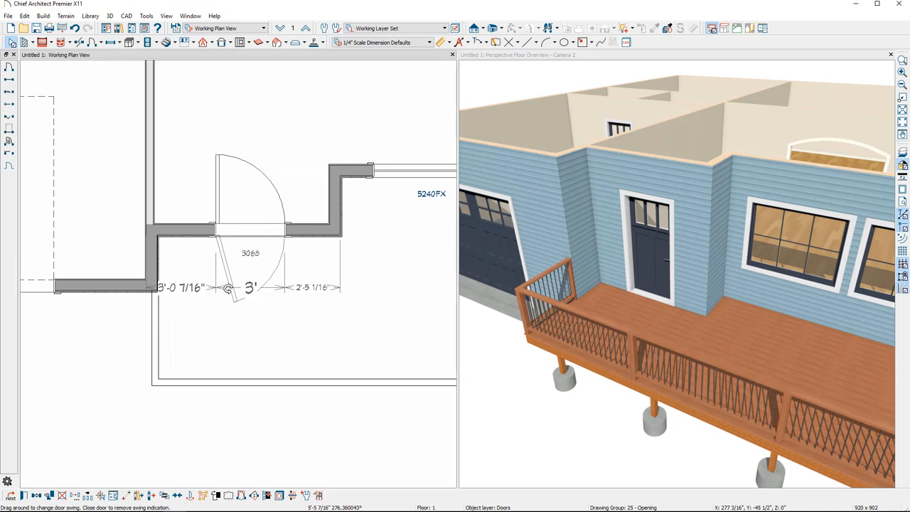
{"action": "left_click_drag", "start_coordinate": [227, 287], "coordinate": [236, 179]}
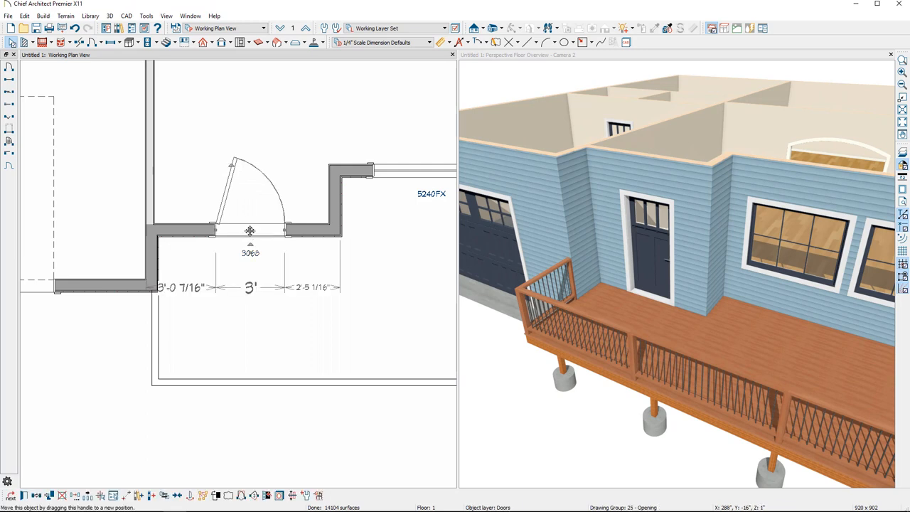
{"action": "left_click_drag", "start_coordinate": [250, 230], "coordinate": [219, 230]}
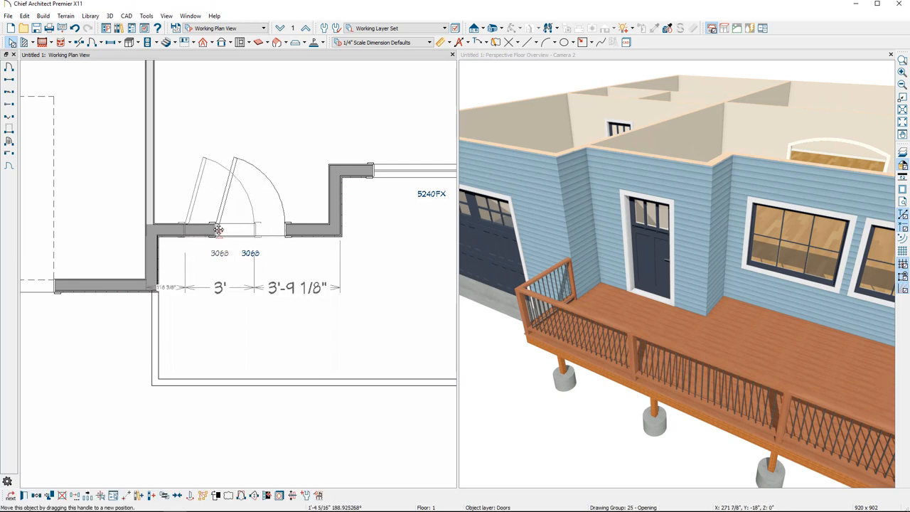
{"action": "left_click_drag", "start_coordinate": [219, 229], "coordinate": [236, 229]}
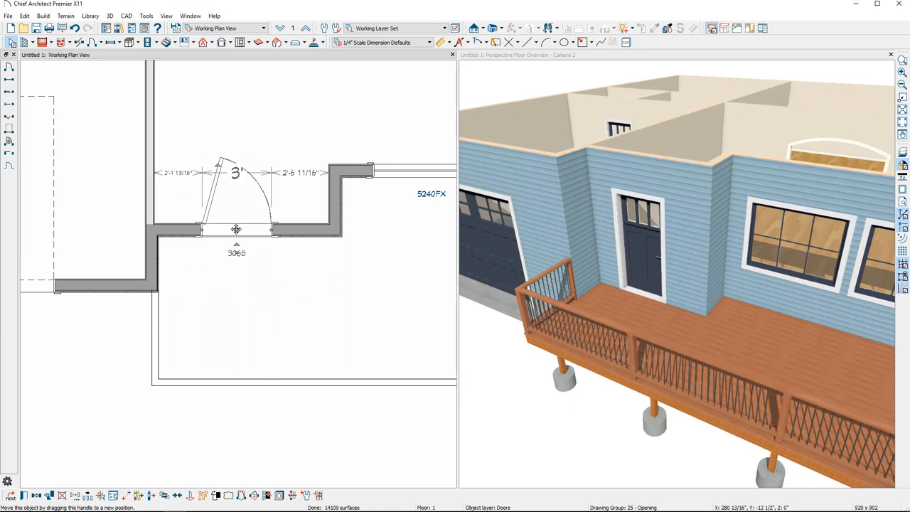
{"action": "mouse_move", "coordinate": [185, 182]}
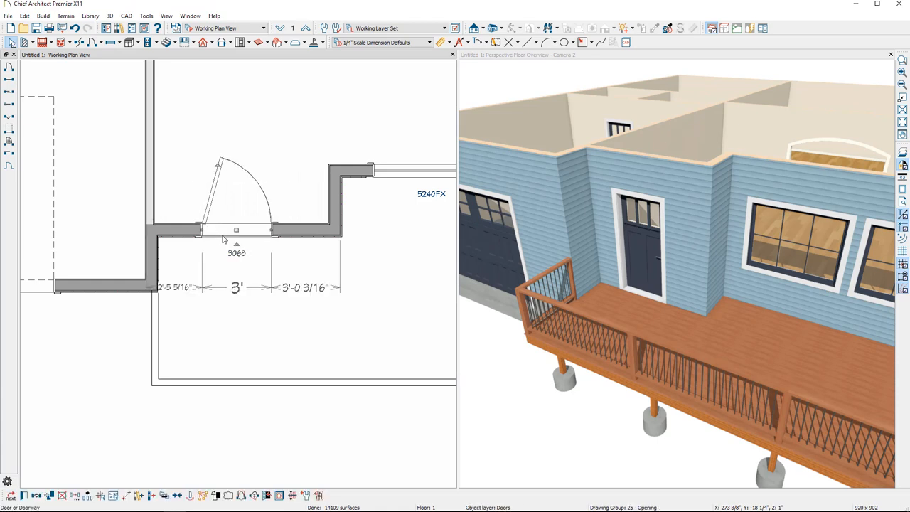
- Set the temporary dimension from the door to the right corner to 3'
{"action": "double_click", "coordinate": [318, 287]}
{"action": "type", "text": "3'"}
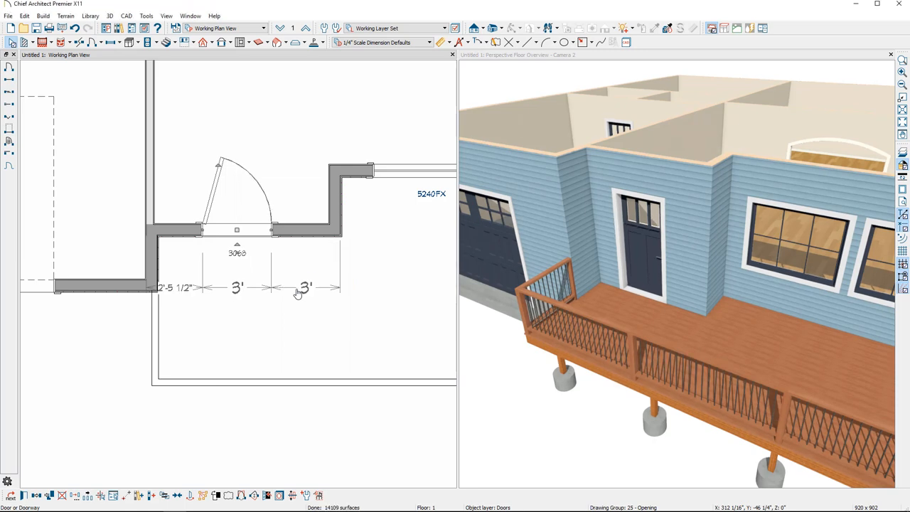
{"action": "left_click", "coordinate": [263, 229]}
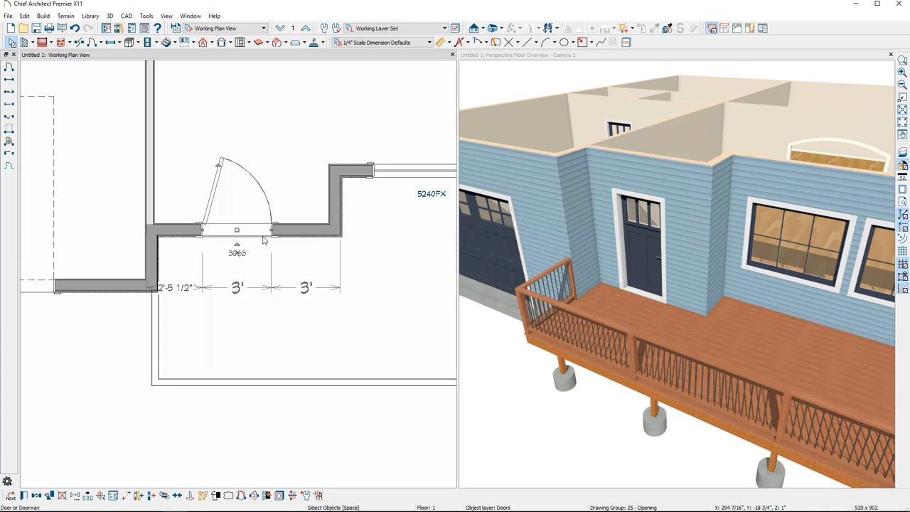
{"action": "left_click", "coordinate": [94, 43]}
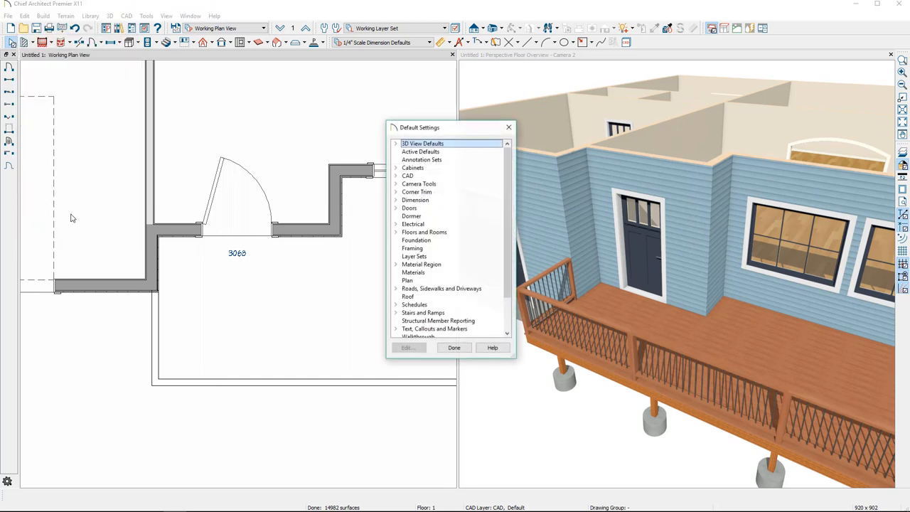
- Expand Doors in Default Settings, viewing bifold and shower before selecting Exterior Door
{"action": "left_click", "coordinate": [395, 208]}
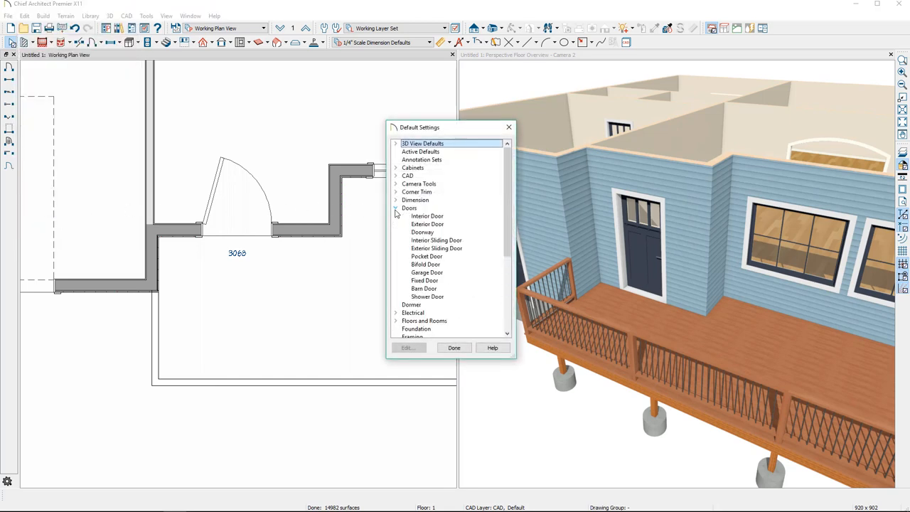
{"action": "mouse_move", "coordinate": [399, 216]}
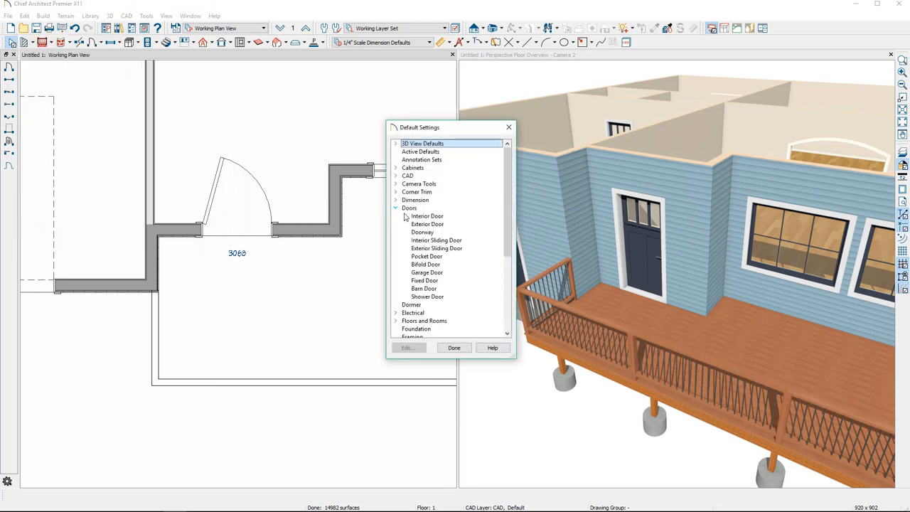
{"action": "left_click", "coordinate": [426, 225]}
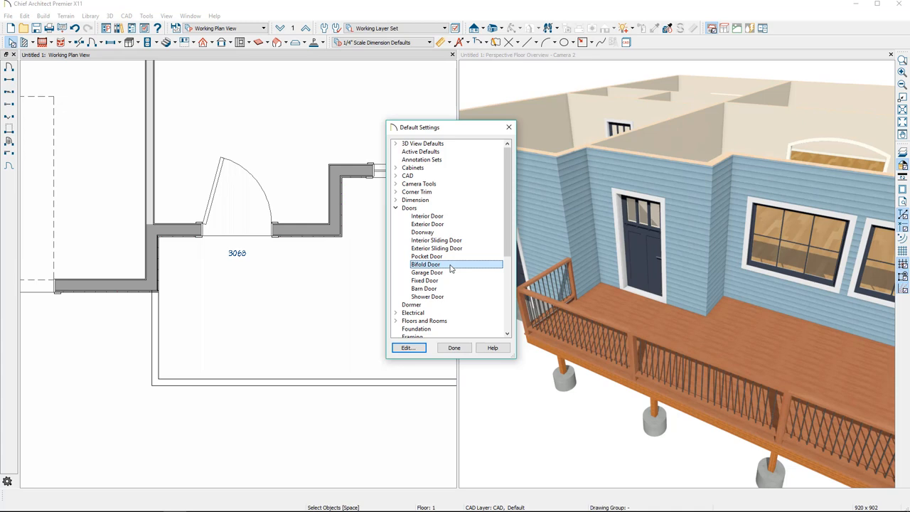
{"action": "left_click", "coordinate": [423, 280]}
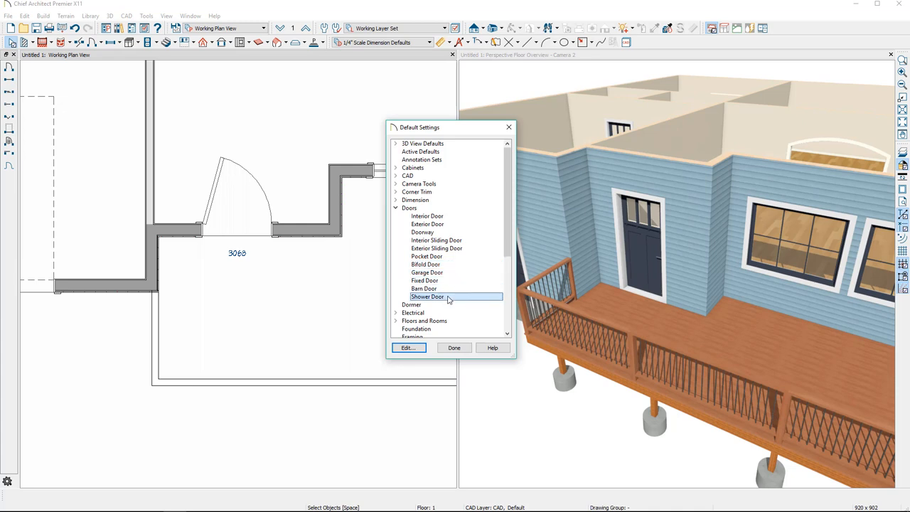
{"action": "left_click", "coordinate": [426, 224]}
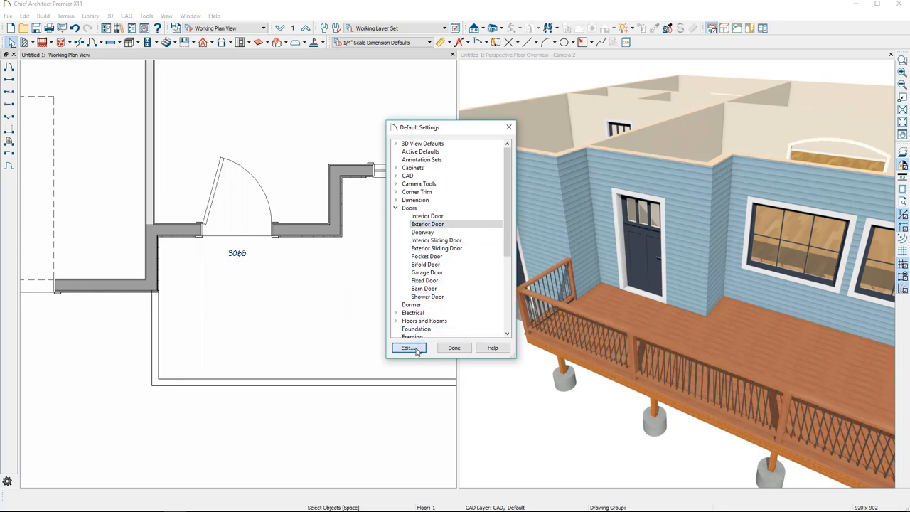
- Edit Exterior Door Defaults, choosing Door E25 from the library and applying it
{"action": "left_click", "coordinate": [406, 346]}
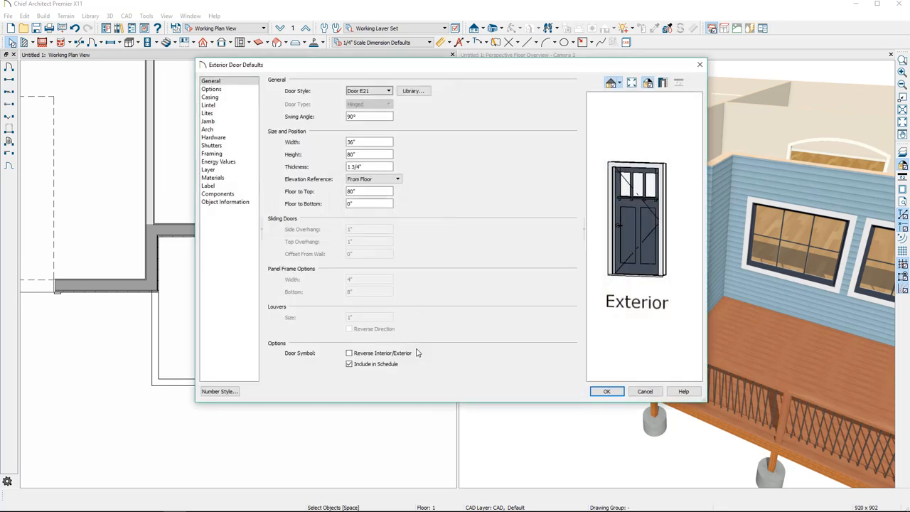
{"action": "mouse_move", "coordinate": [398, 102]}
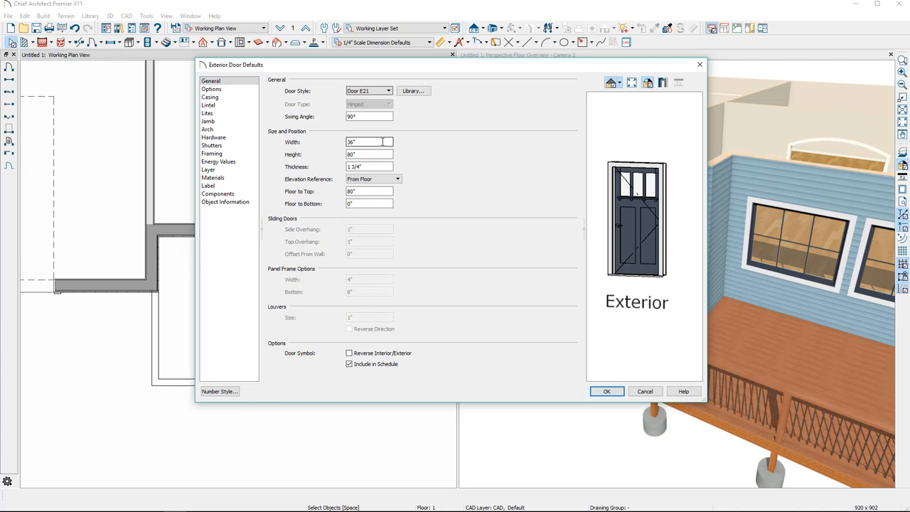
{"action": "left_click", "coordinate": [412, 91]}
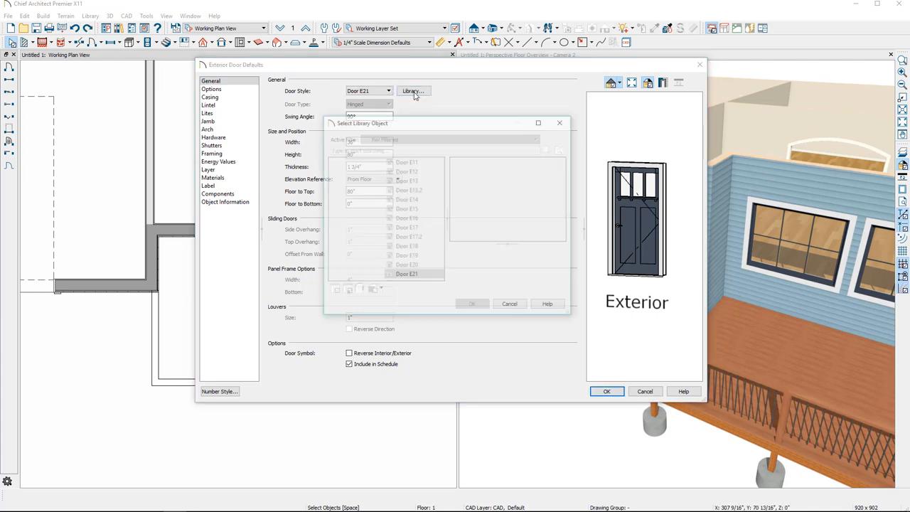
{"action": "left_click", "coordinate": [406, 227]}
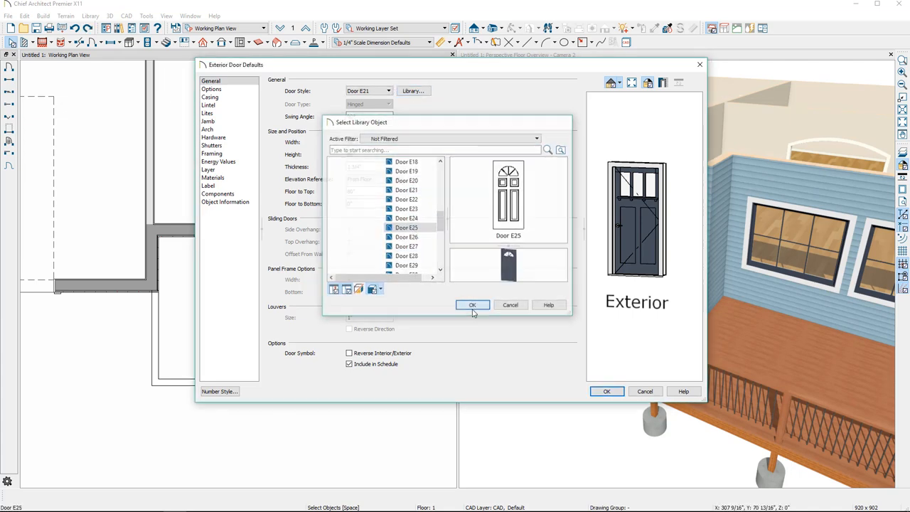
{"action": "left_click", "coordinate": [472, 304]}
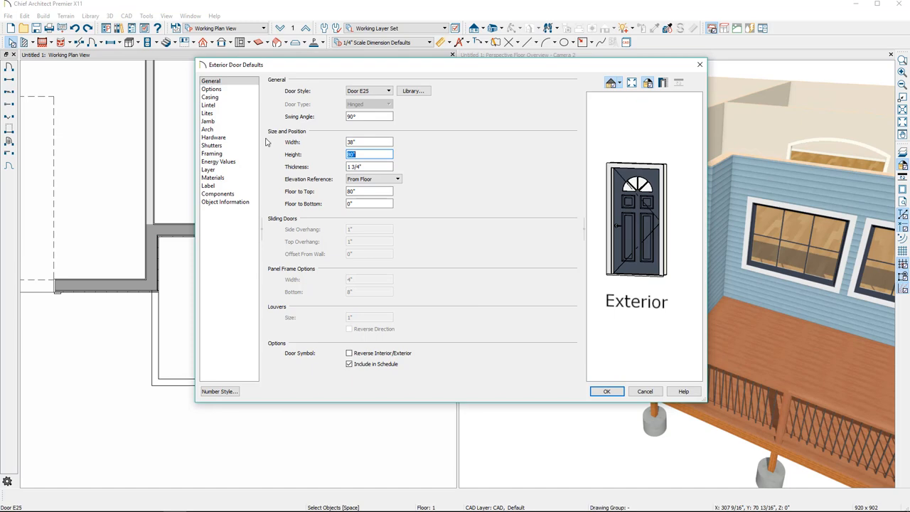
{"action": "left_click", "coordinate": [606, 391]}
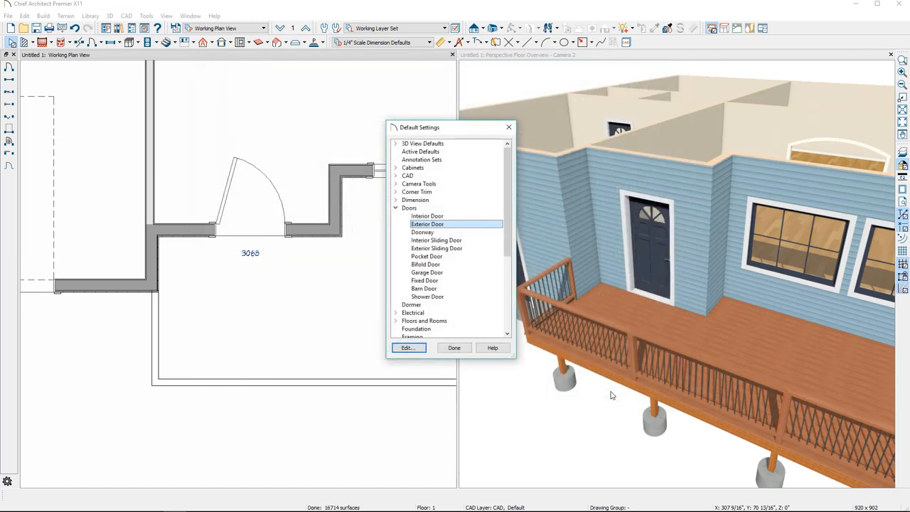
- Close Default Settings, place a new exterior door in the wall and bring up its specification
{"action": "left_click", "coordinate": [453, 347]}
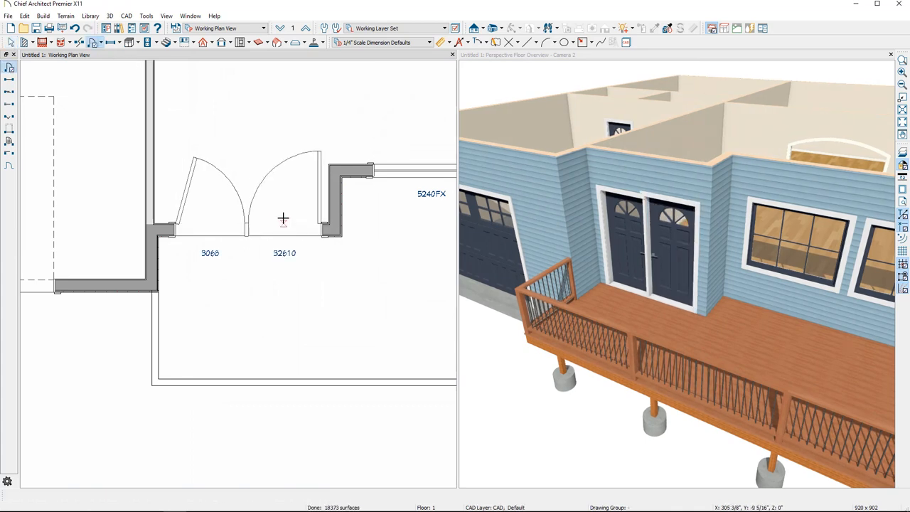
{"action": "left_click", "coordinate": [284, 229]}
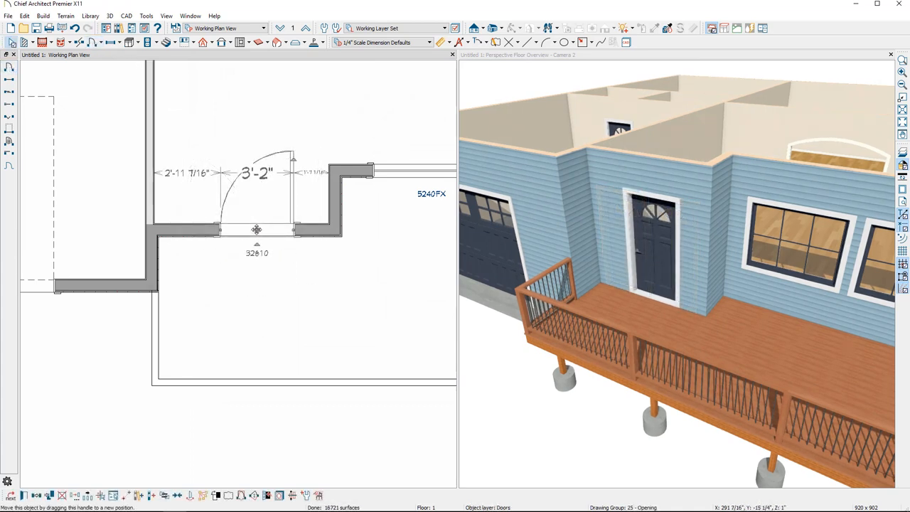
{"action": "double_click", "coordinate": [256, 229]}
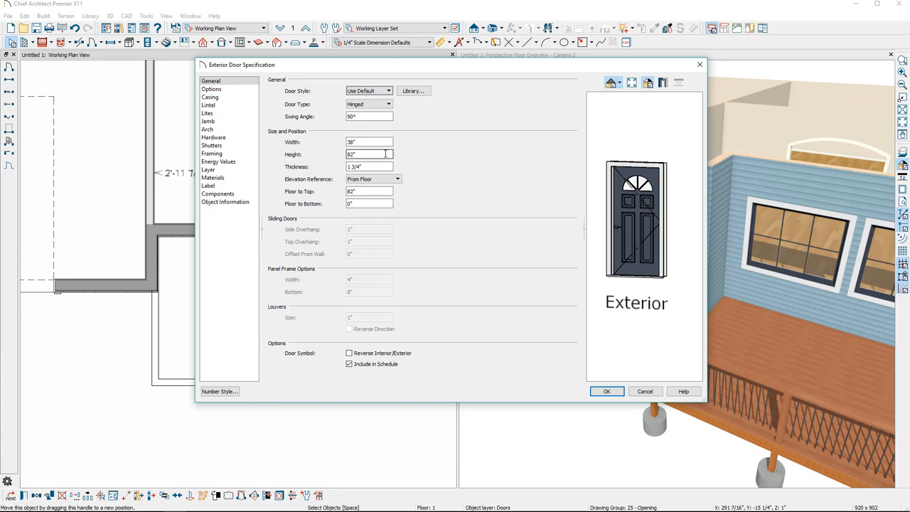
- Set Door Style to Glass Panel after trying louvered, then go to the Options panel
{"action": "left_click", "coordinate": [388, 103]}
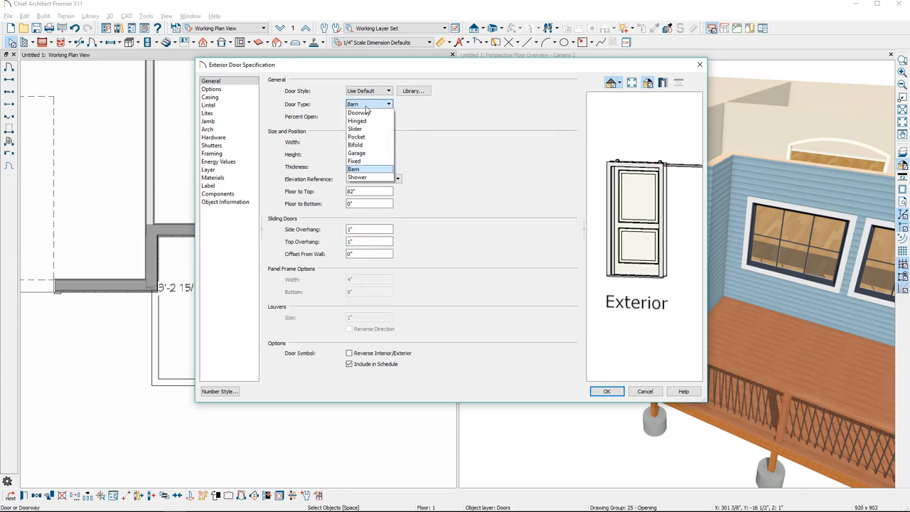
{"action": "left_click", "coordinate": [357, 119]}
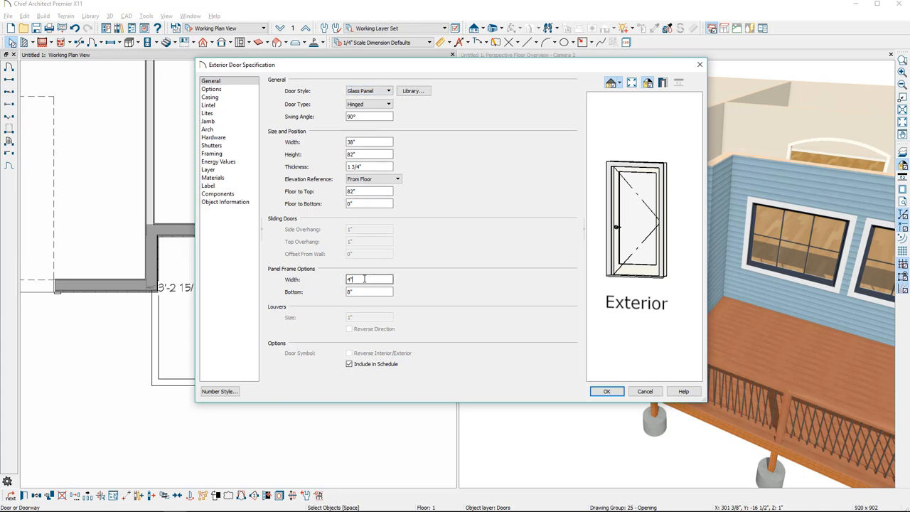
{"action": "left_click", "coordinate": [388, 91]}
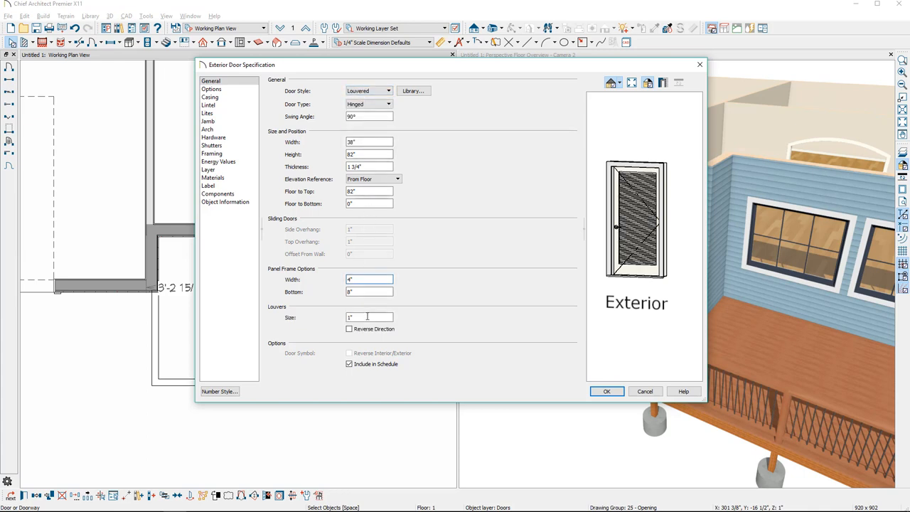
{"action": "left_click", "coordinate": [388, 91]}
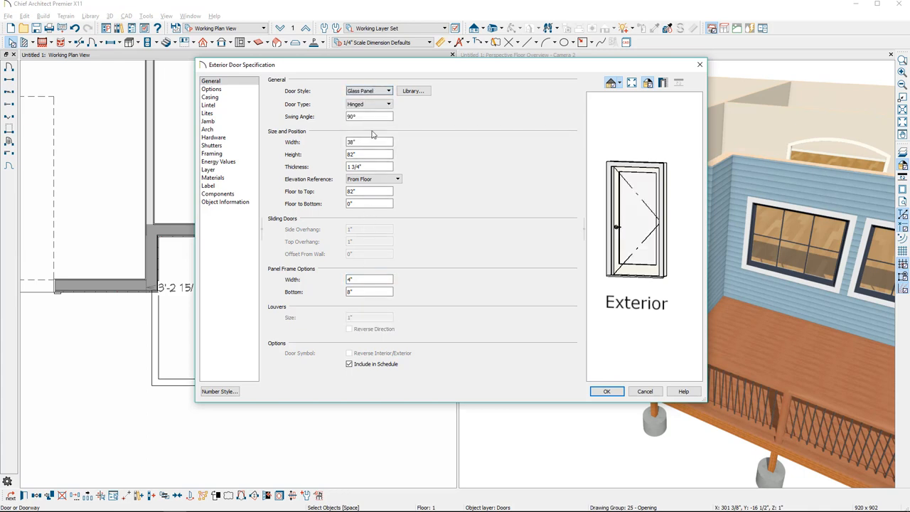
{"action": "left_click", "coordinate": [211, 88]}
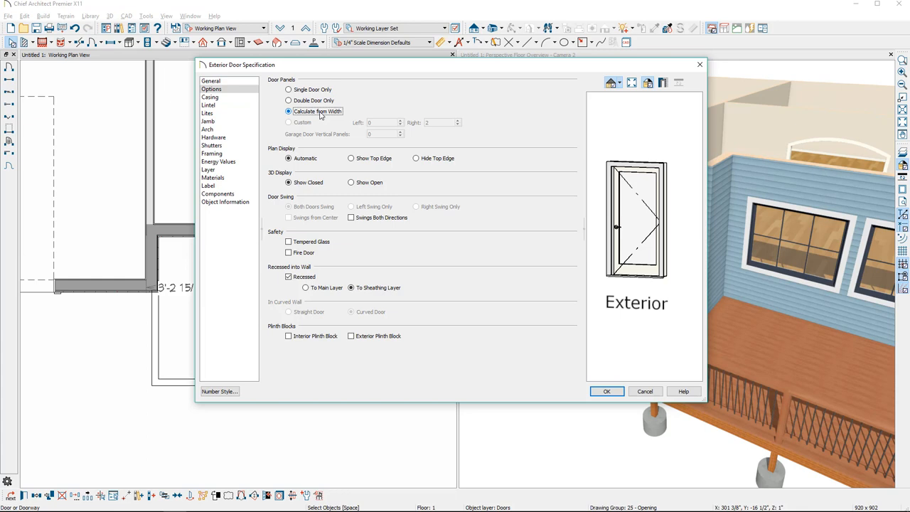
- Enter a 48" width, then try single and double door panels
{"action": "left_click", "coordinate": [210, 79]}
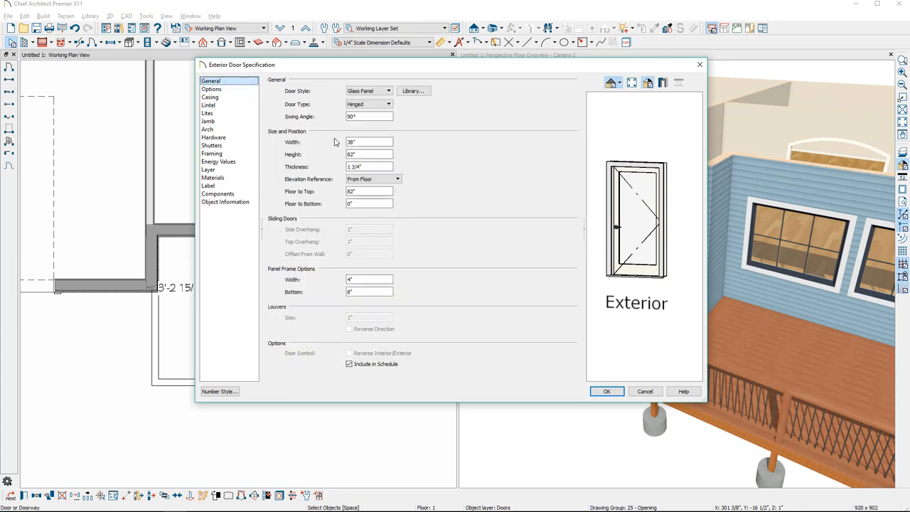
{"action": "triple_click", "coordinate": [369, 142]}
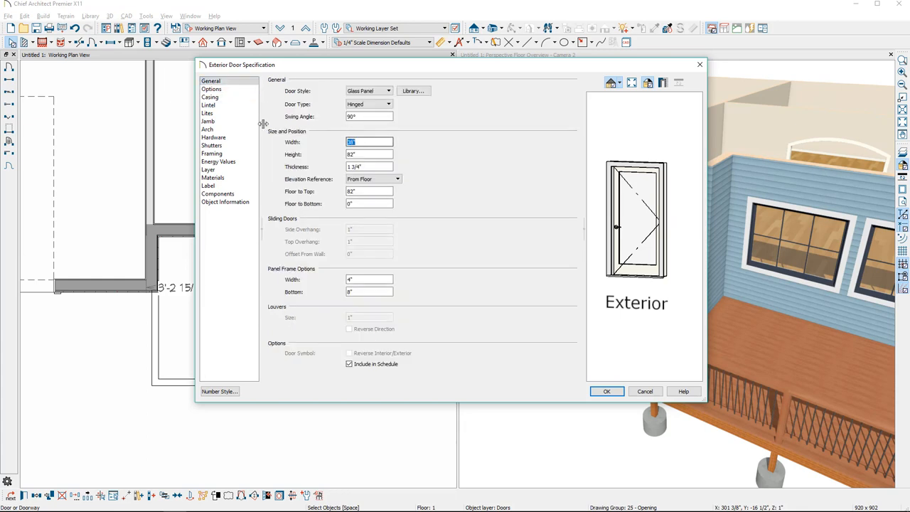
{"action": "type", "text": "48"}
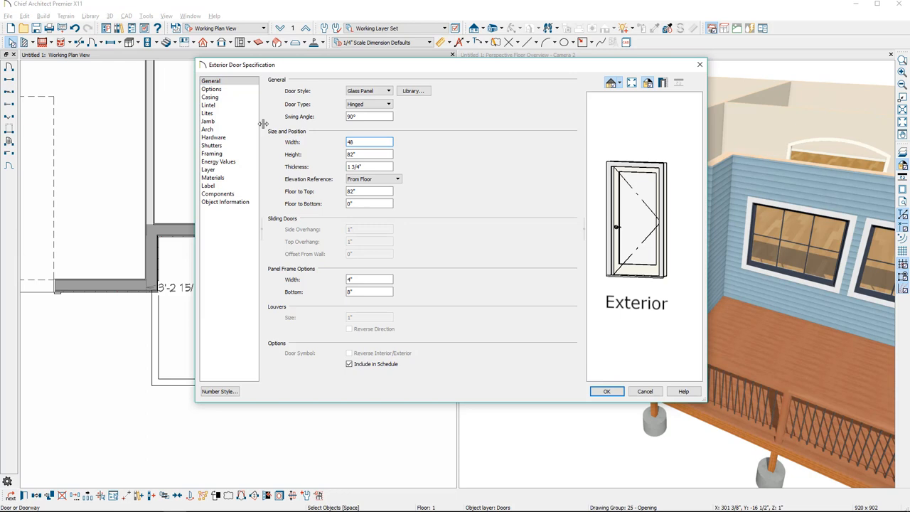
{"action": "left_click", "coordinate": [210, 88]}
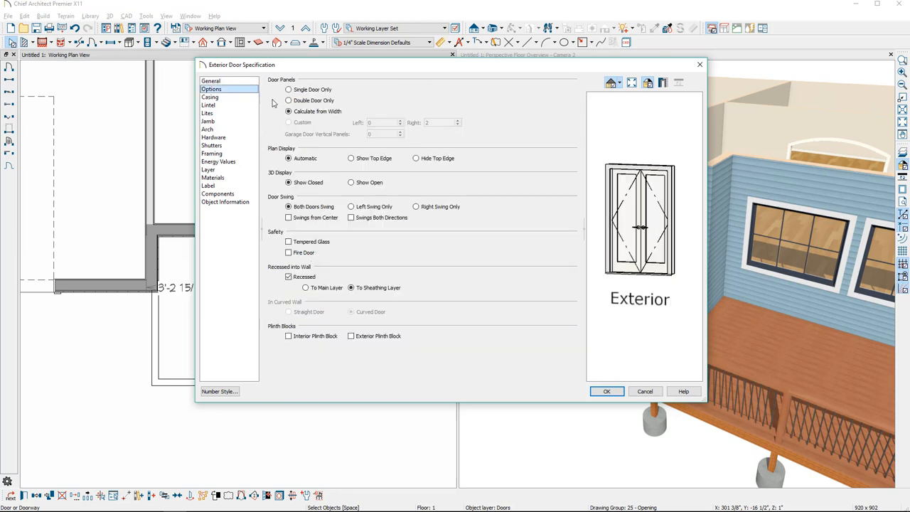
{"action": "left_click", "coordinate": [288, 89]}
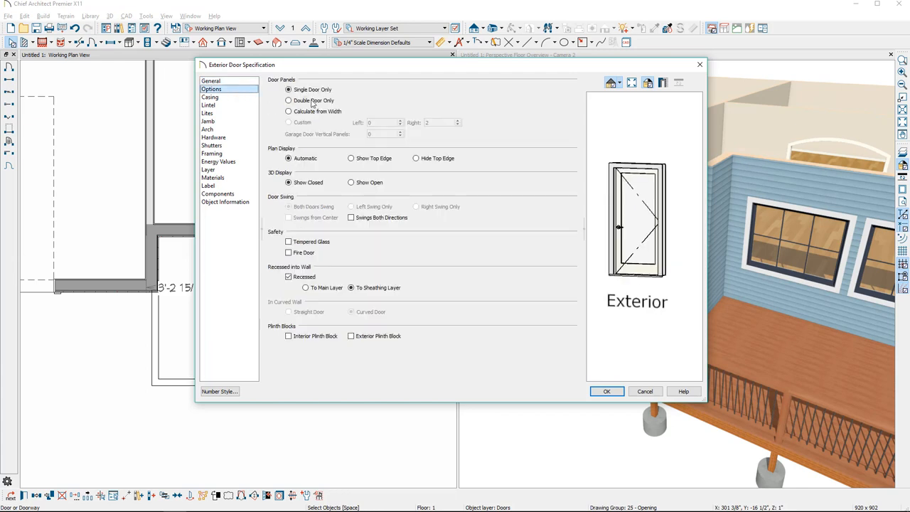
{"action": "left_click", "coordinate": [288, 99]}
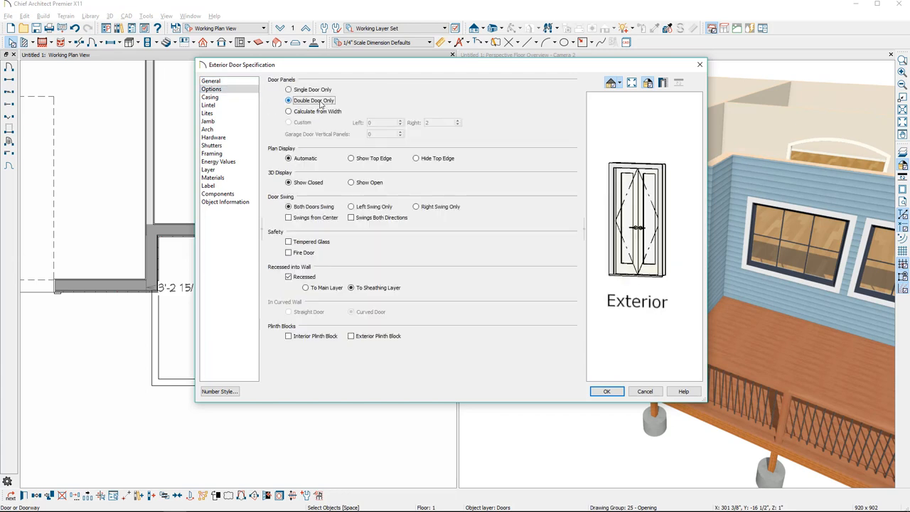
- Try custom panel counts, then set the Door Type to Slider
{"action": "left_click", "coordinate": [210, 80]}
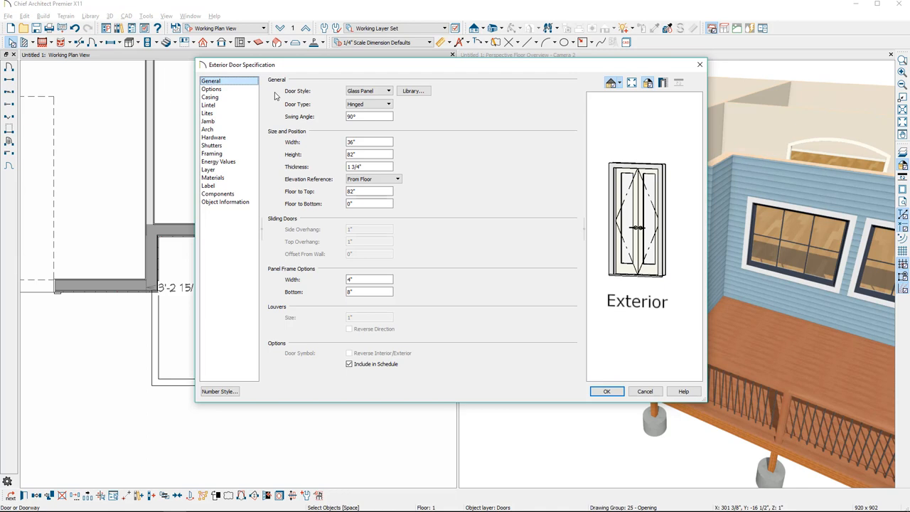
{"action": "left_click", "coordinate": [210, 88]}
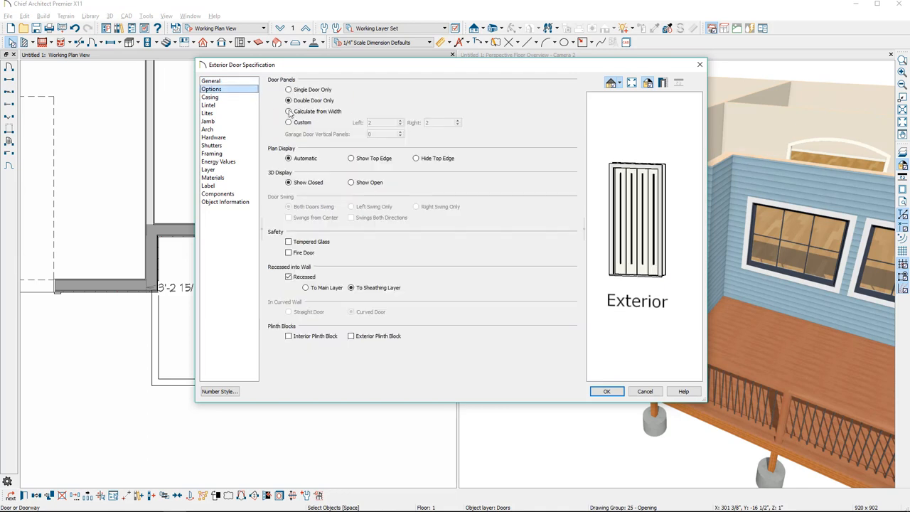
{"action": "left_click", "coordinate": [289, 122]}
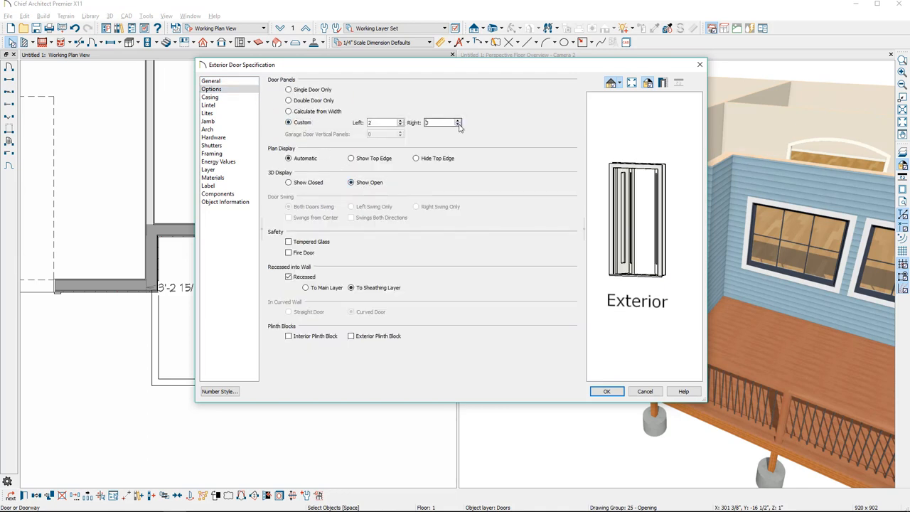
{"action": "left_click", "coordinate": [211, 79]}
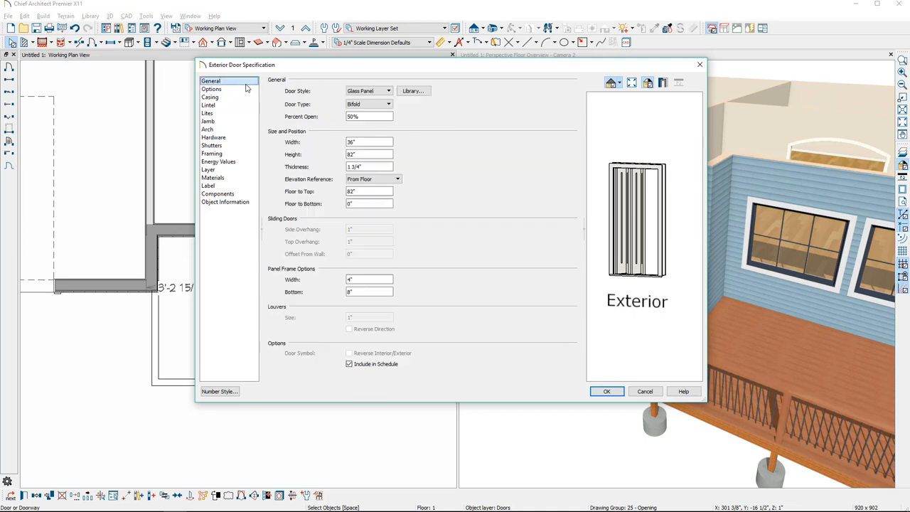
{"action": "left_click", "coordinate": [368, 103]}
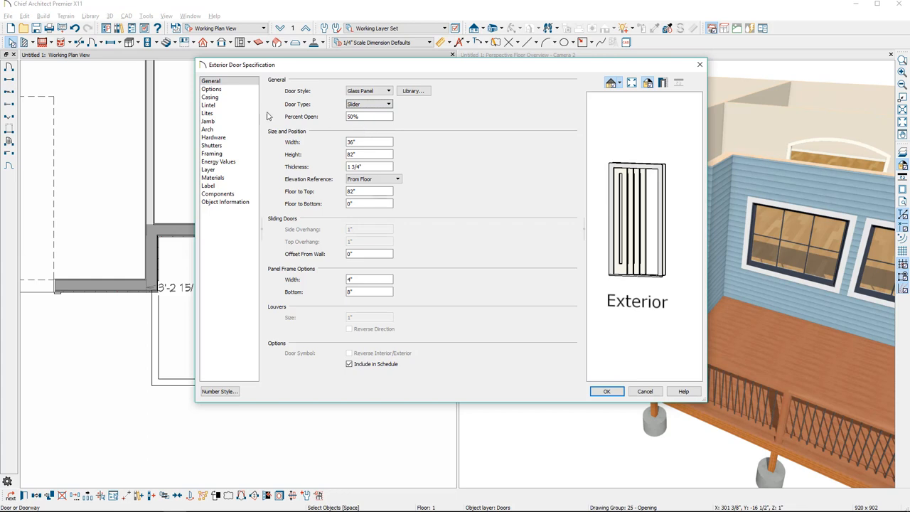
- Review the Casing, Lites and Arch panels, ending on Hardware settings
{"action": "left_click", "coordinate": [210, 97]}
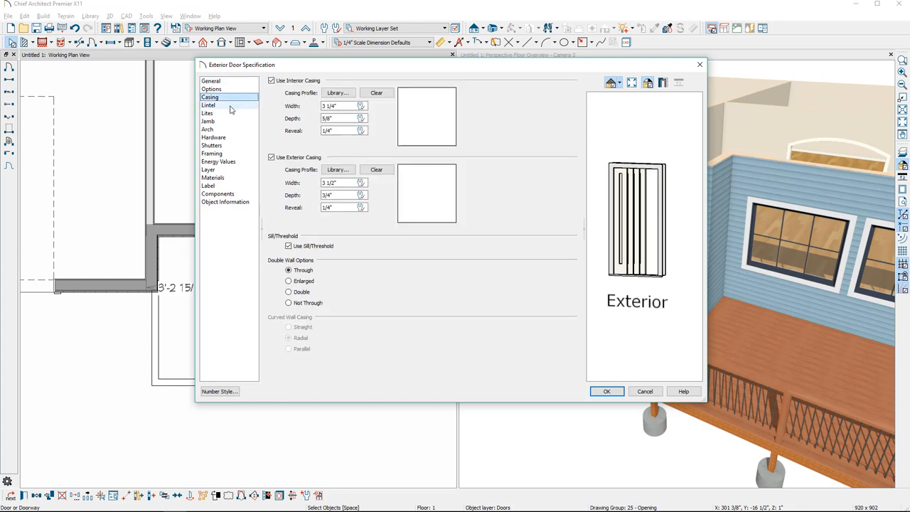
{"action": "left_click", "coordinate": [208, 113]}
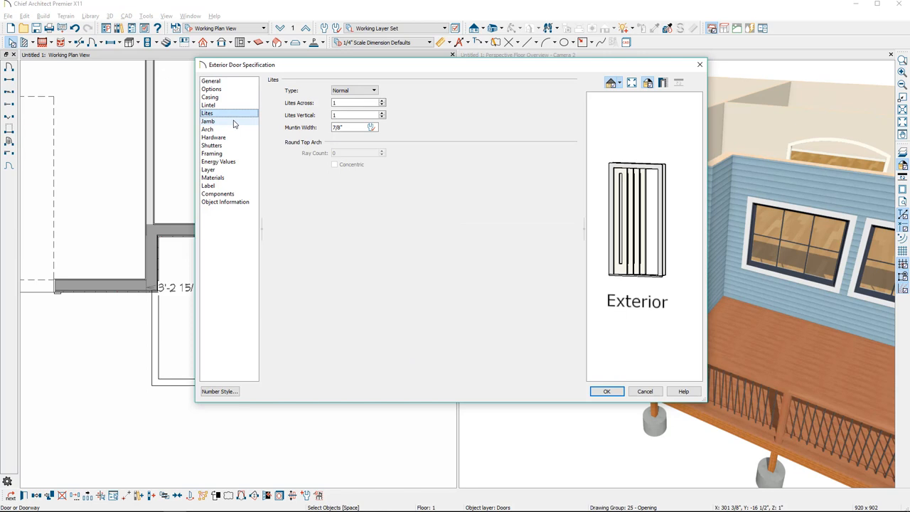
{"action": "left_click", "coordinate": [208, 129]}
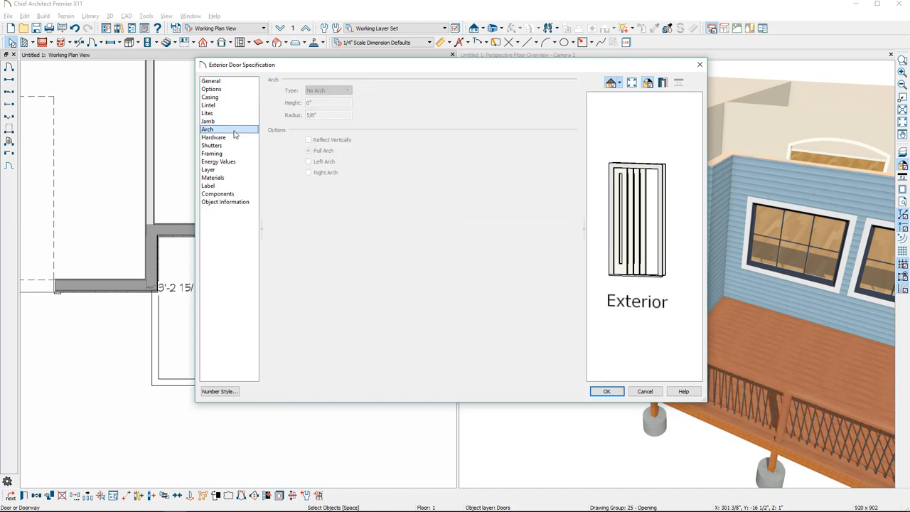
{"action": "left_click", "coordinate": [213, 136]}
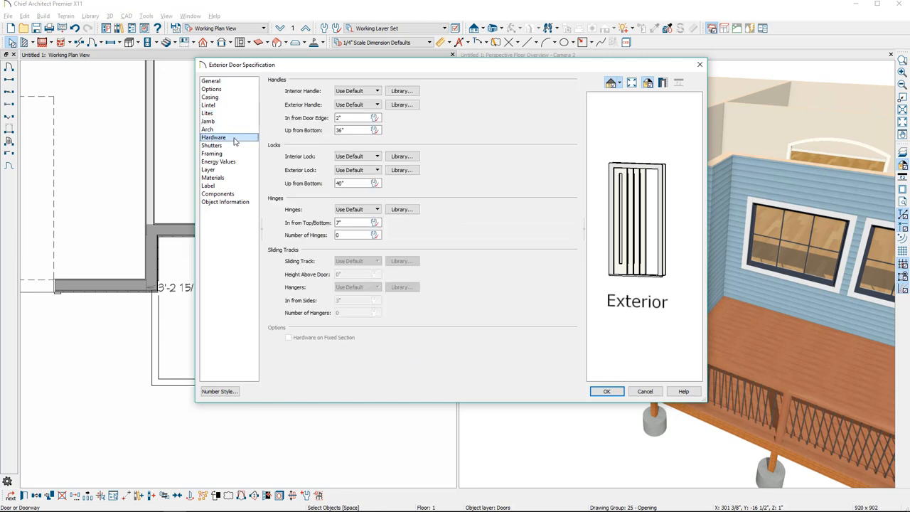